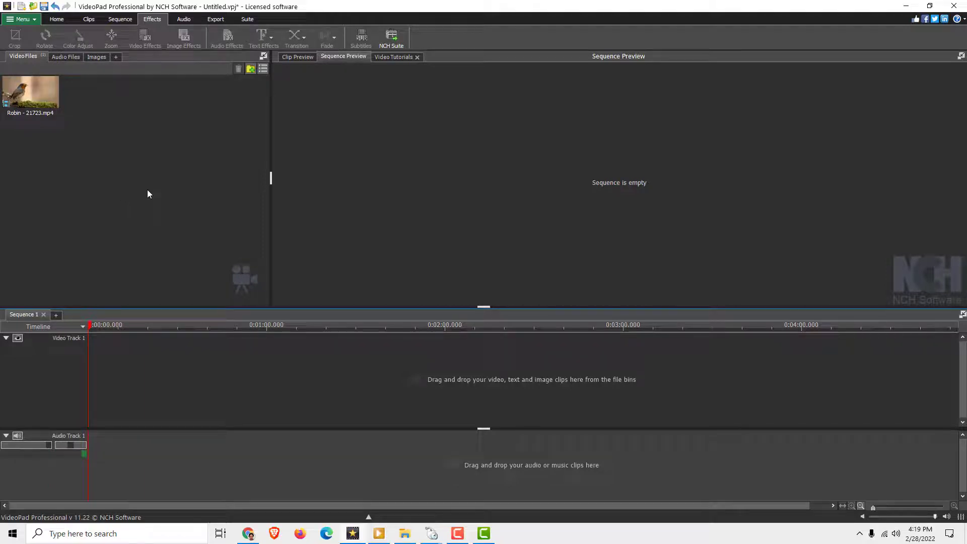
mouse_move(139, 172)
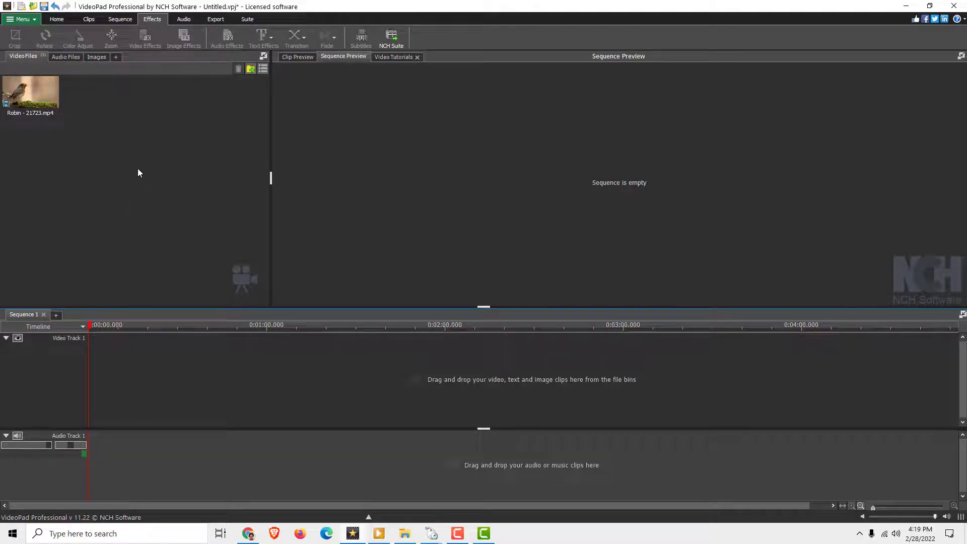
- Place the Robin mp4 from the Video Files bin onto Video Track 1
double_click(32, 92)
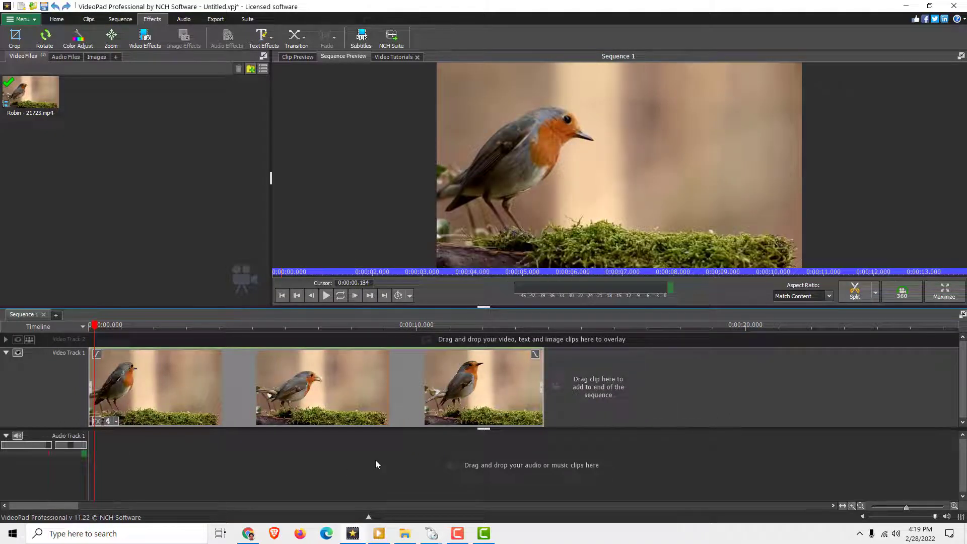
- Split the robin clip into two pieces at about the 0:00:04 mark
click(205, 325)
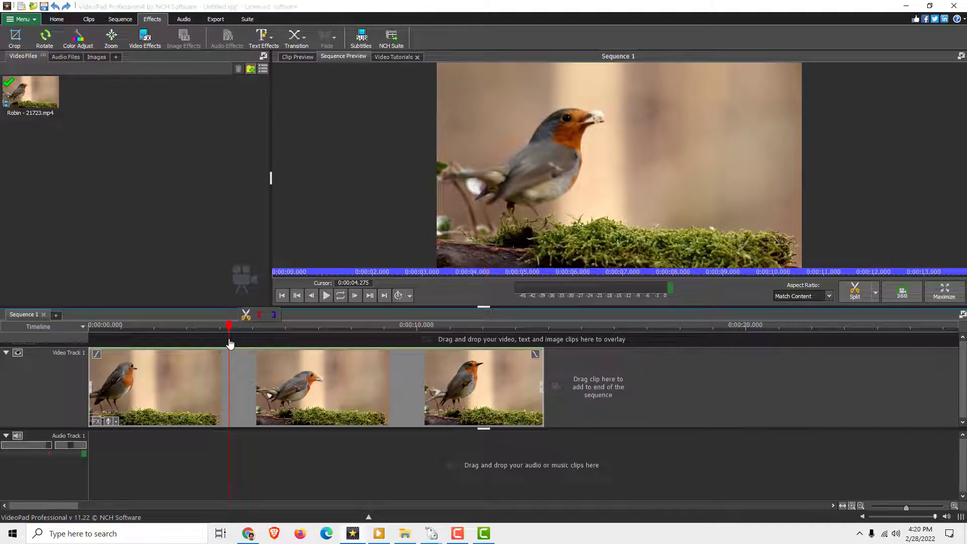
mouse_move(855, 295)
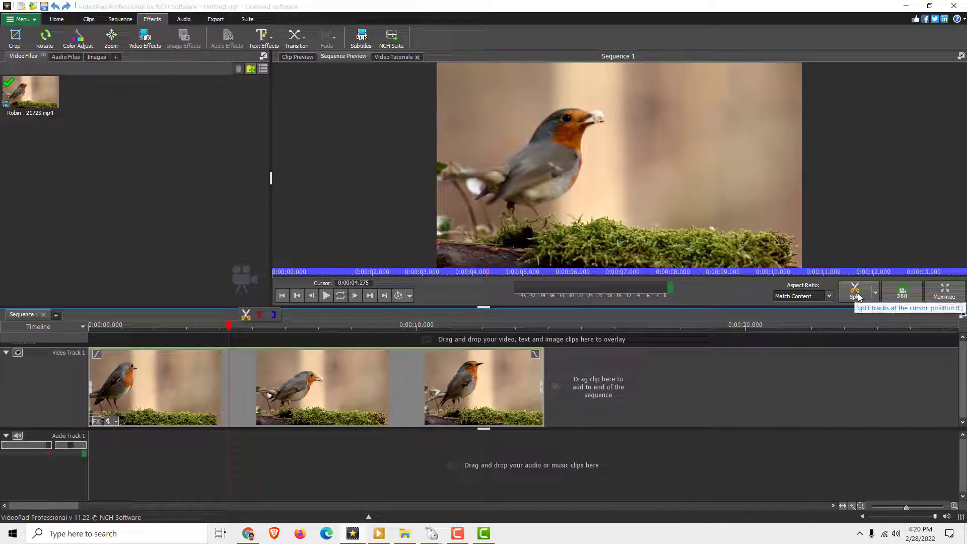
click(854, 291)
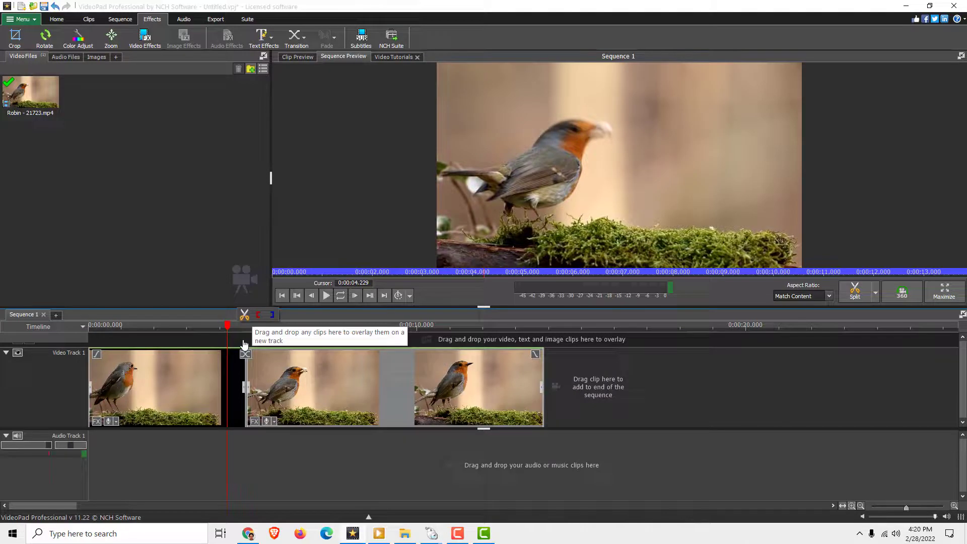
mouse_move(244, 346)
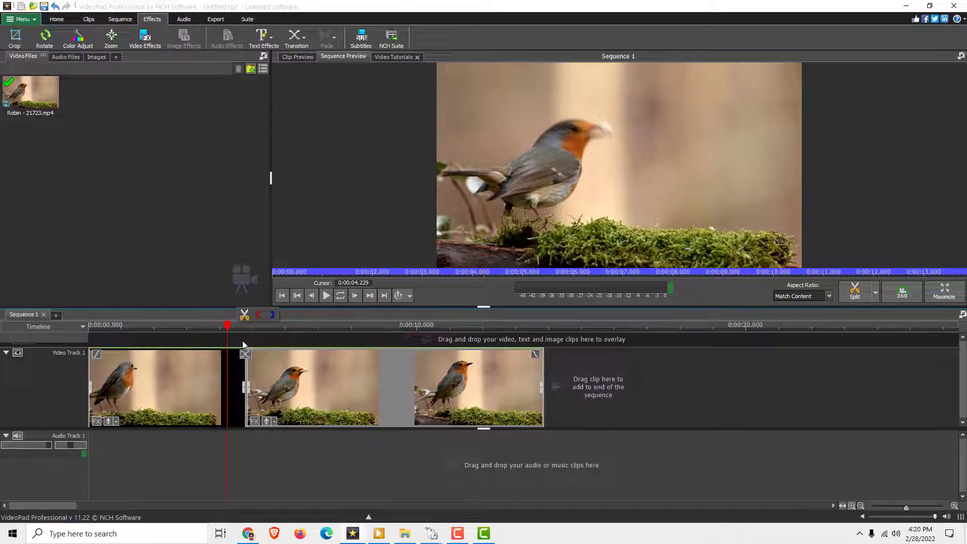